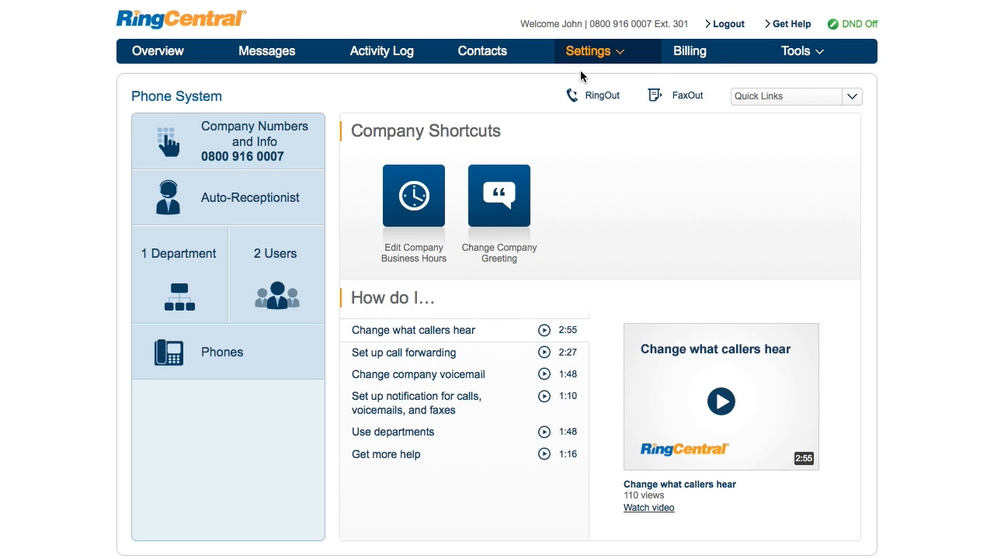
Show the Auto-Receptionist's Automatic Call Recording options, currently disabled
left_click(228, 197)
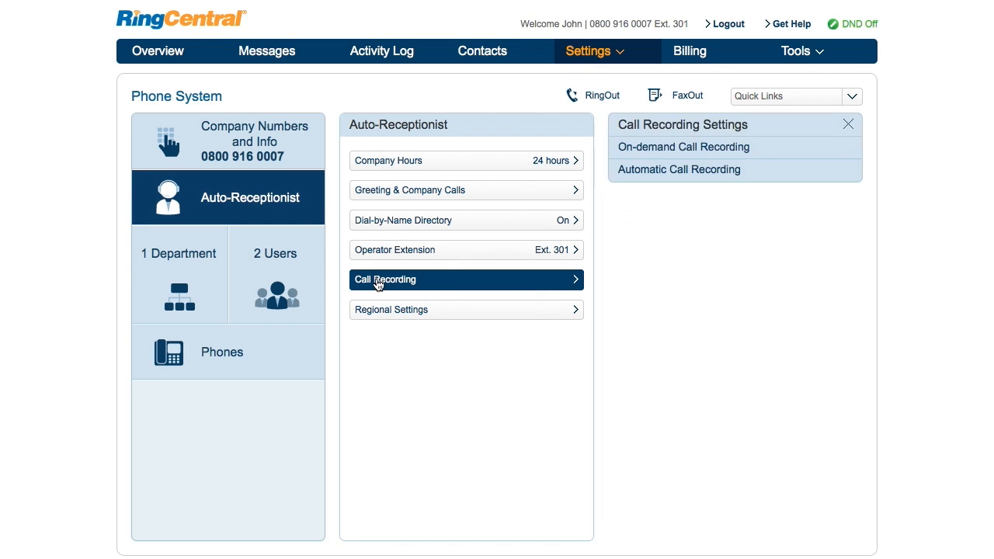
left_click(679, 169)
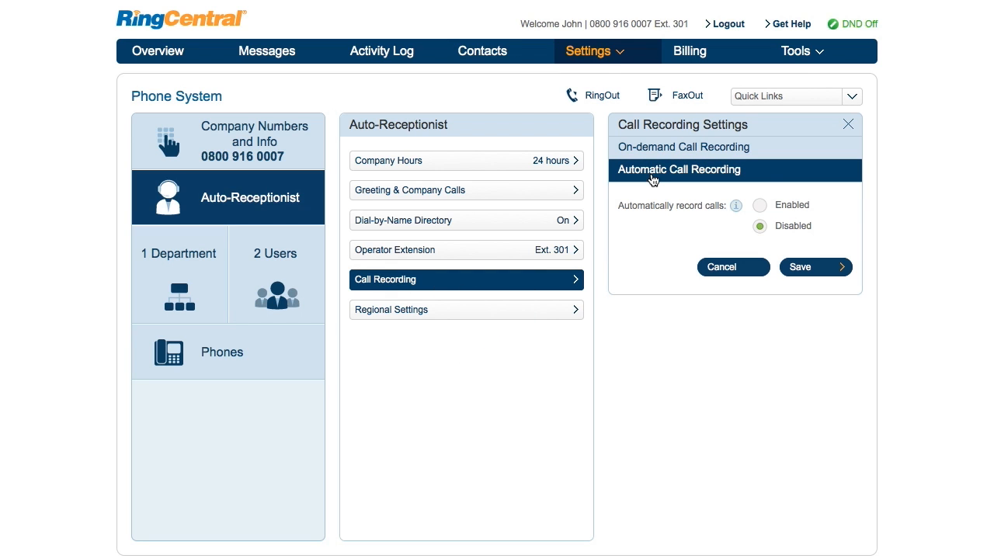
Enable automatic call recording, accept the legal notice, and open Users & Departments to Record
left_click(760, 205)
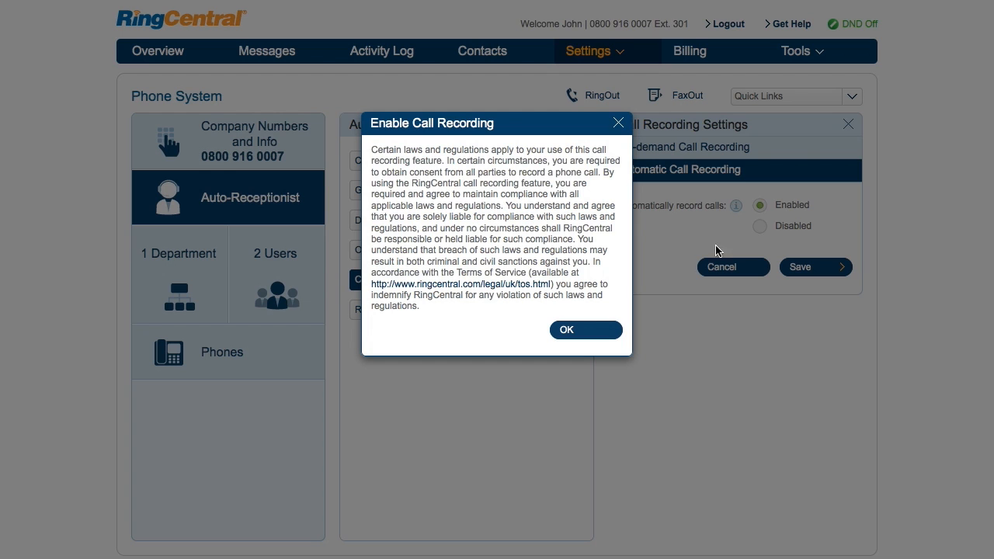
left_click(585, 329)
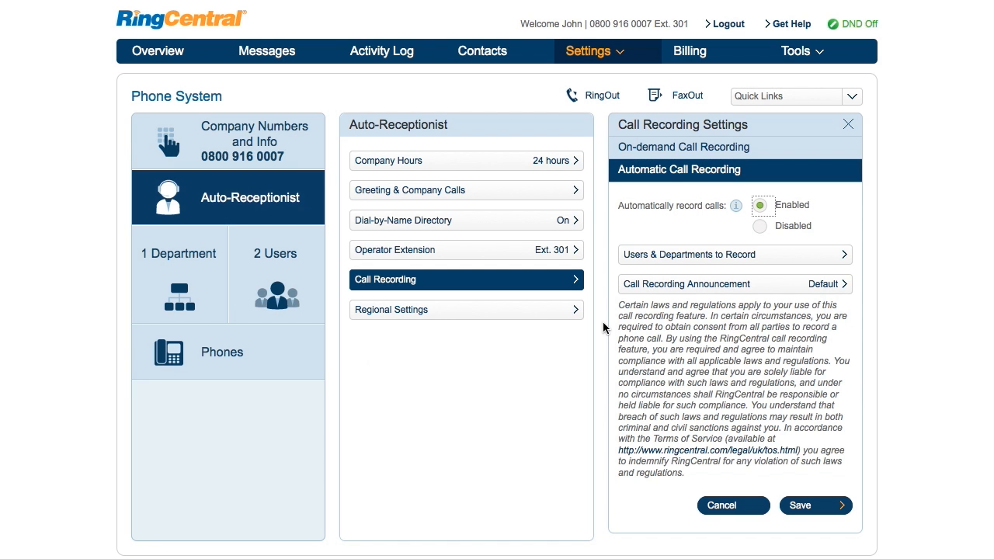
left_click(734, 254)
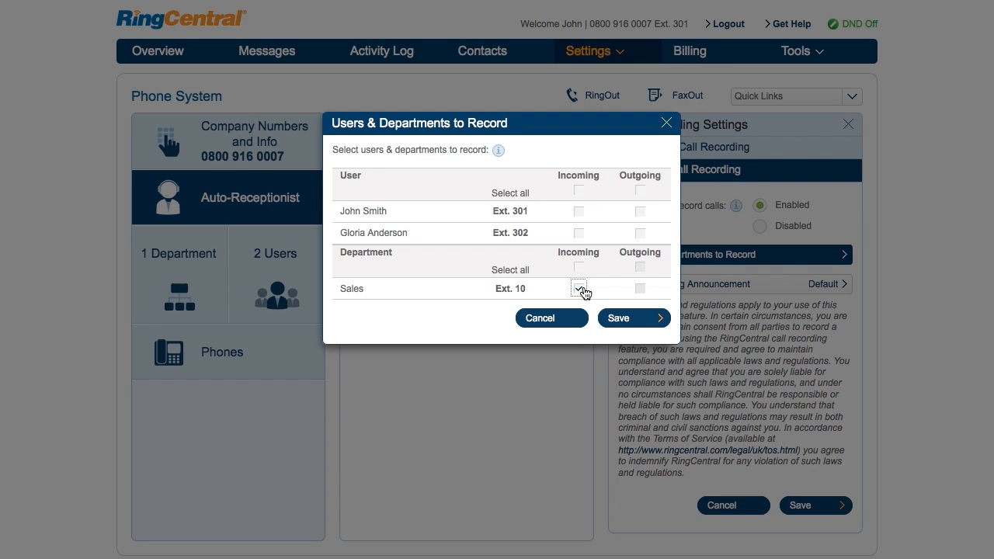
Record Sales incoming calls plus Ext. 301 incoming and outgoing calls, and save
left_click(579, 288)
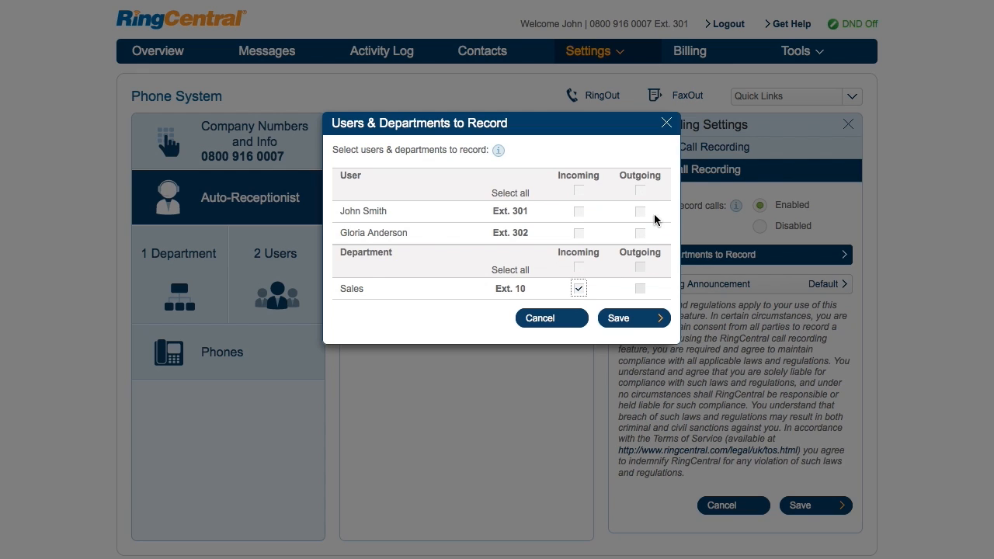
left_click(640, 211)
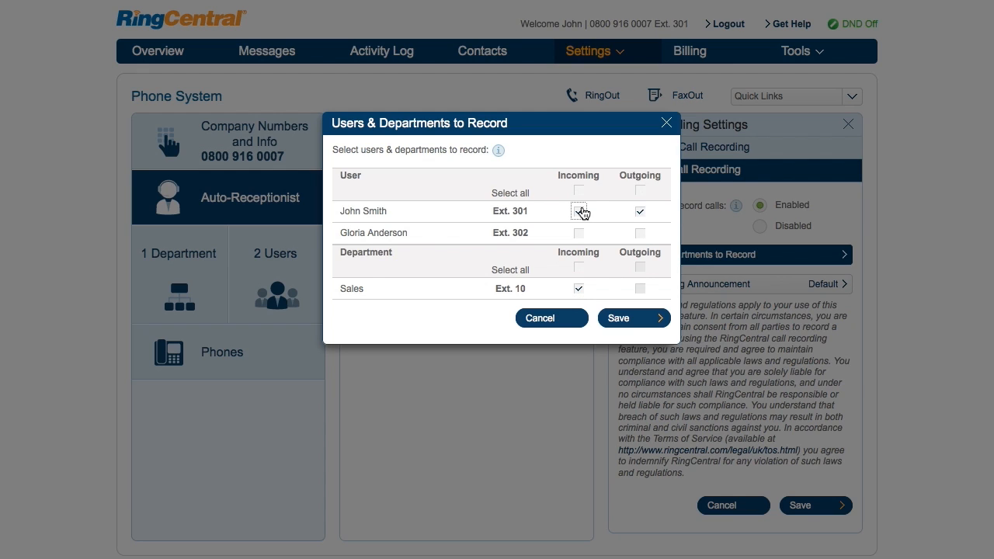
left_click(626, 317)
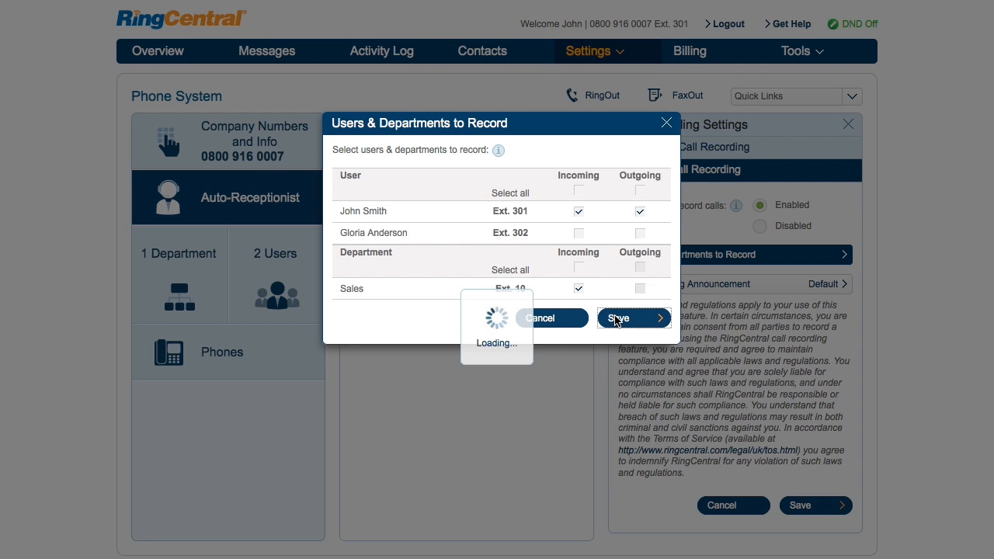
left_click(619, 318)
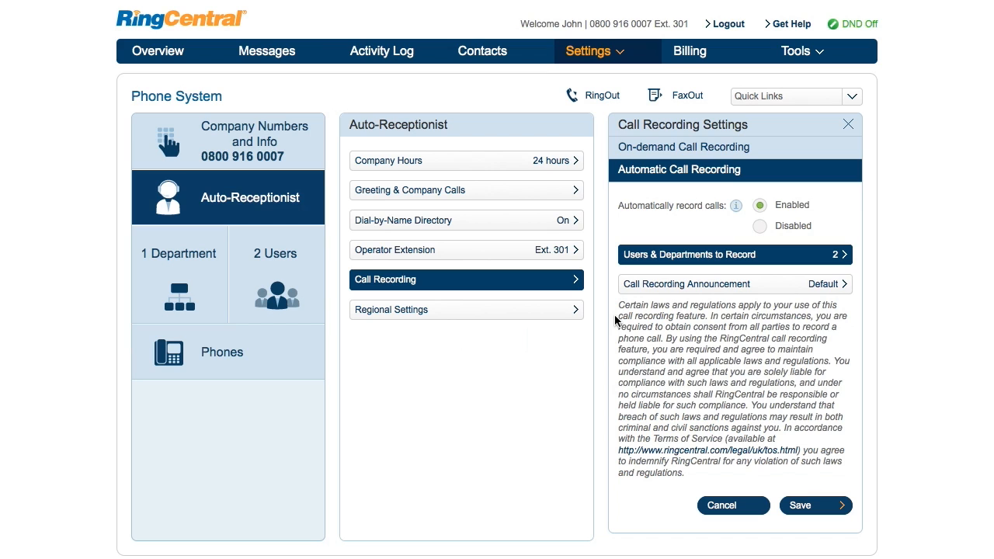
Set the call recording announcement to the Default message and save it
left_click(733, 283)
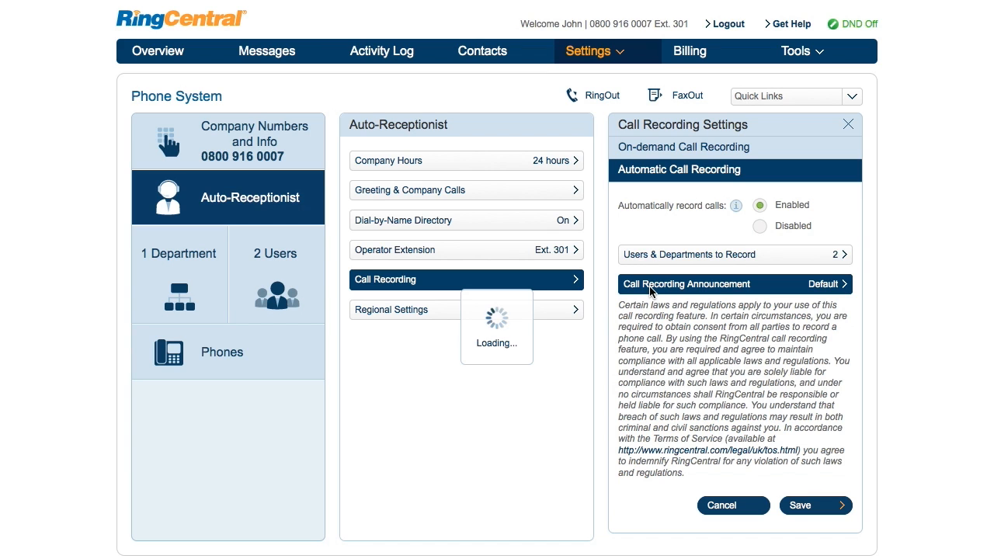
left_click(734, 284)
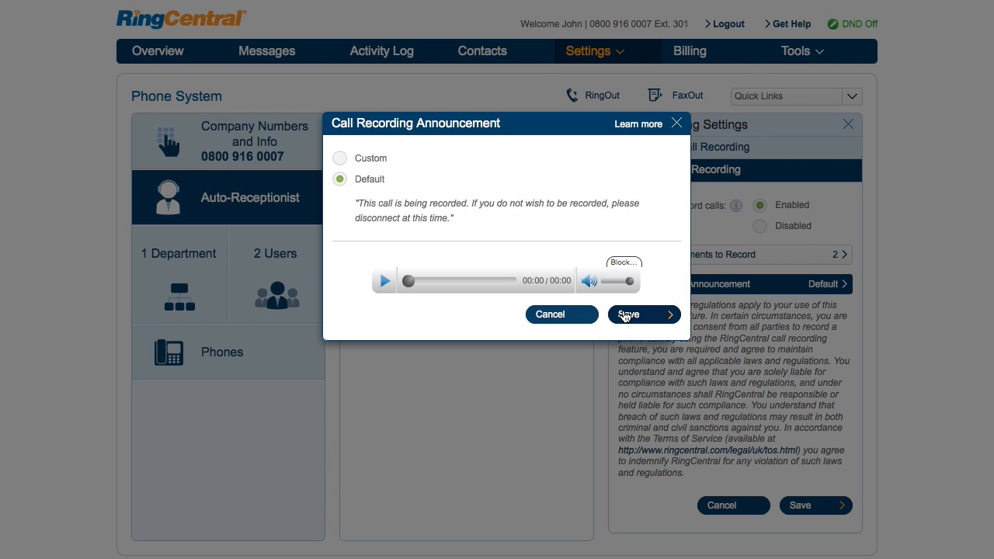
left_click(636, 315)
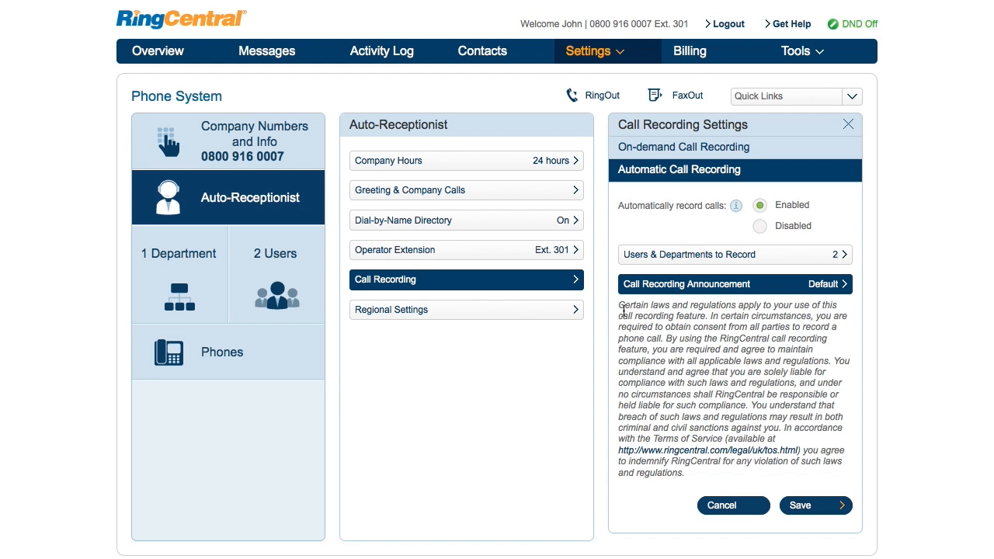
Save the Call Recording Settings panel and return to the Auto-Receptionist overview
left_click(809, 505)
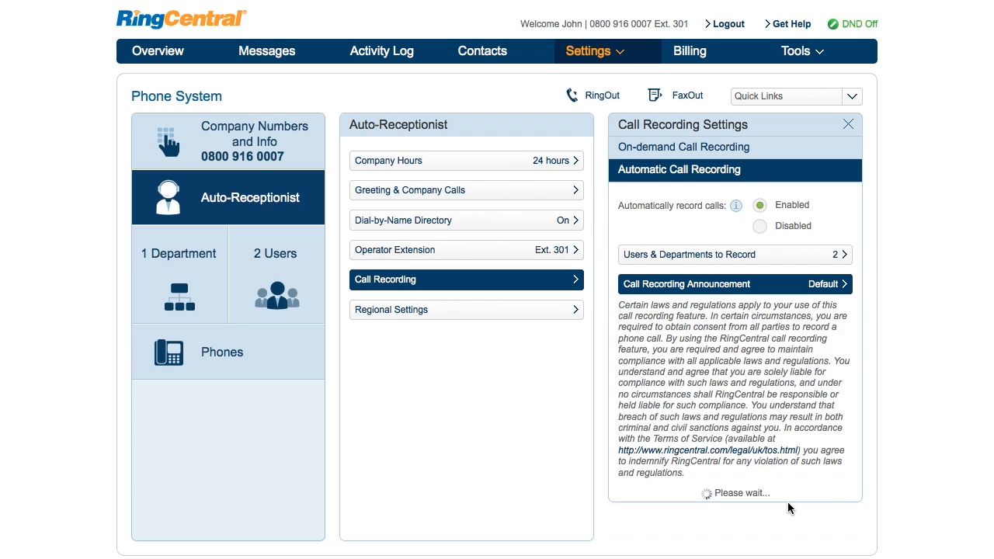
left_click(848, 124)
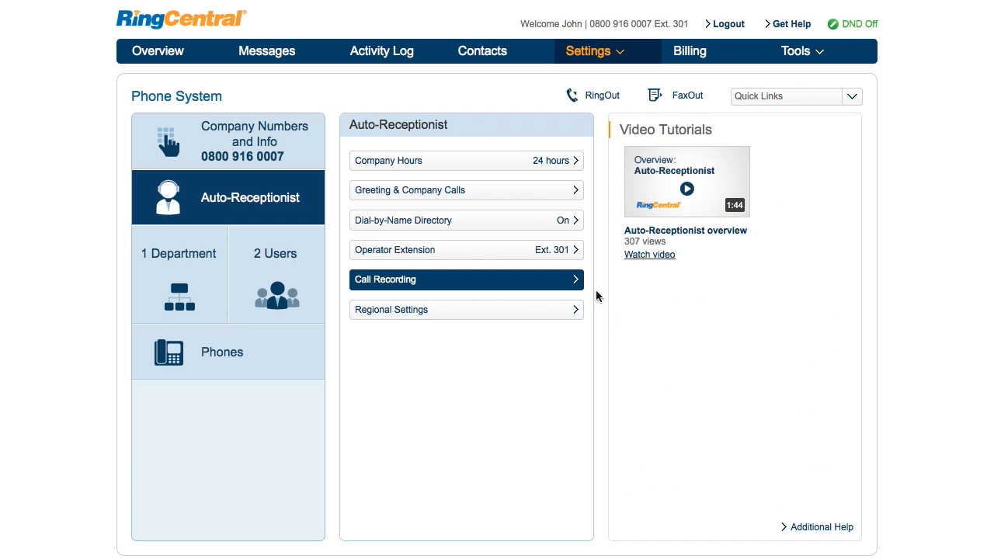
mouse_move(381, 51)
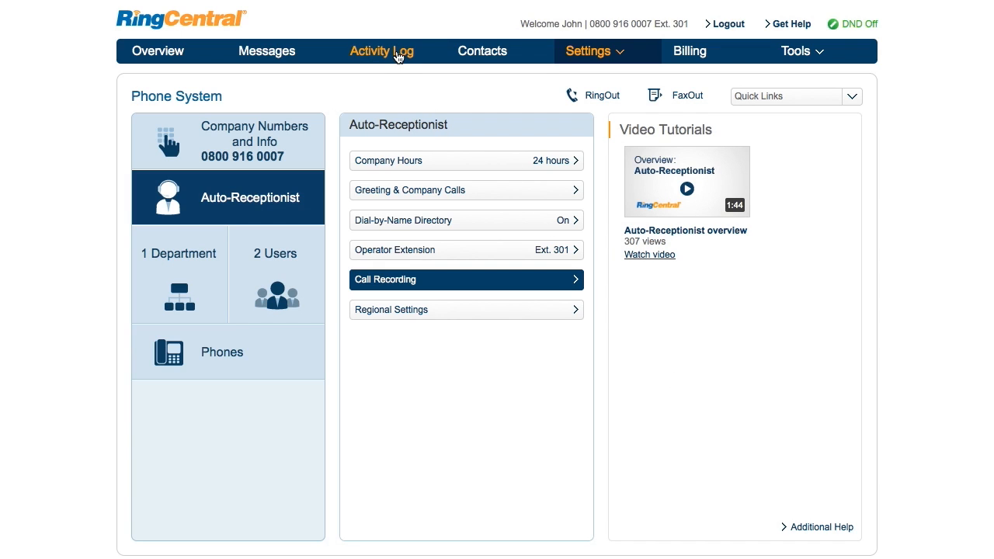